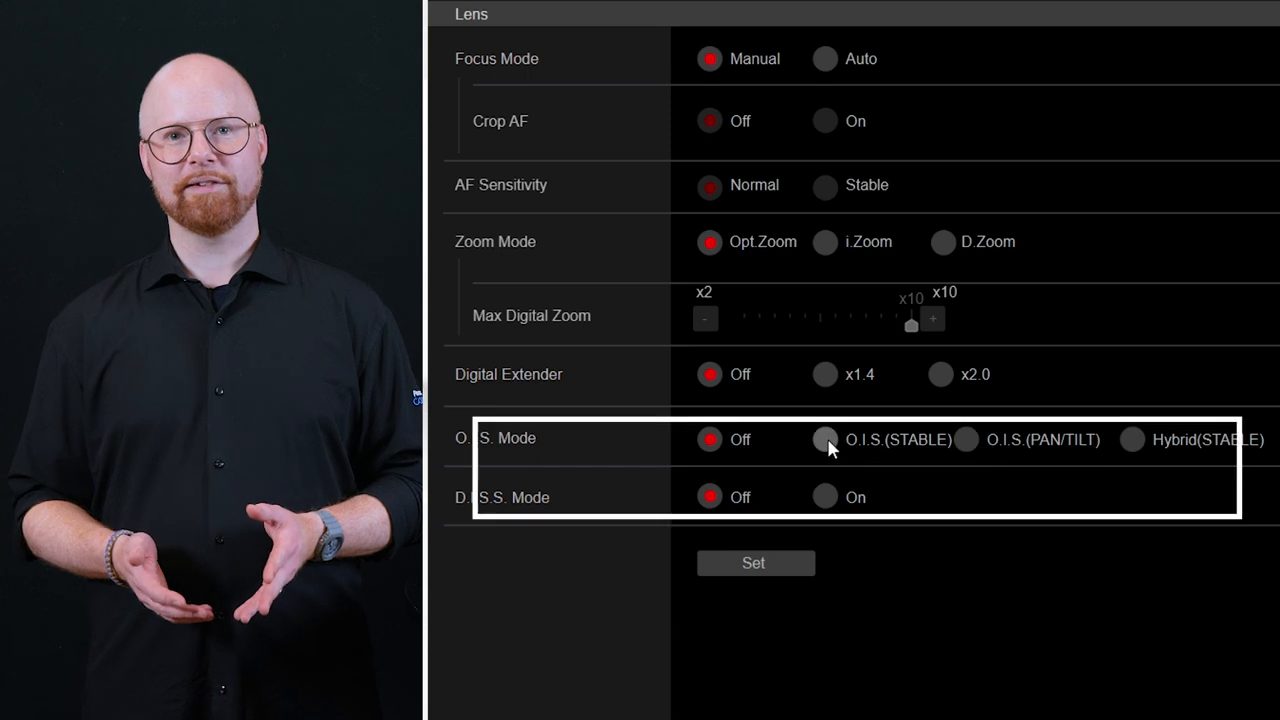
- Select Hybrid(STABLE) as the O.I.S. Mode on the Lens page, keeping D.I.S.S. off
{"action": "left_click", "coordinate": [1128, 441]}
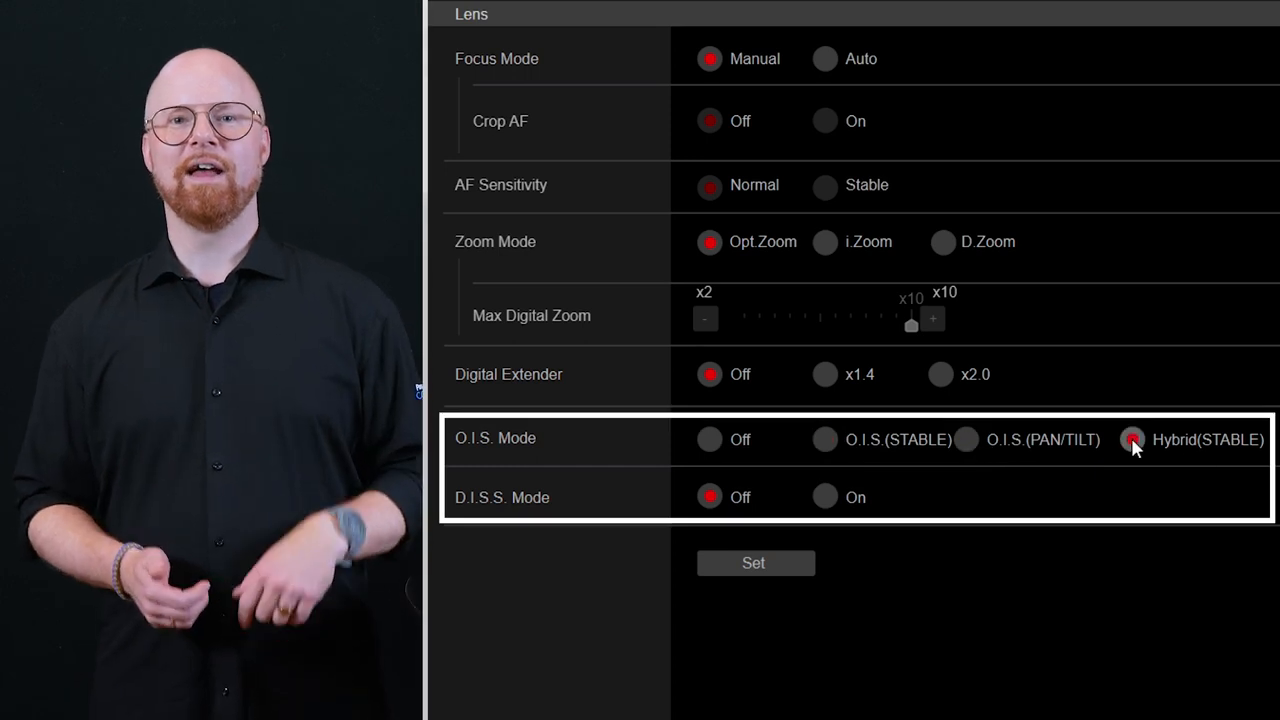